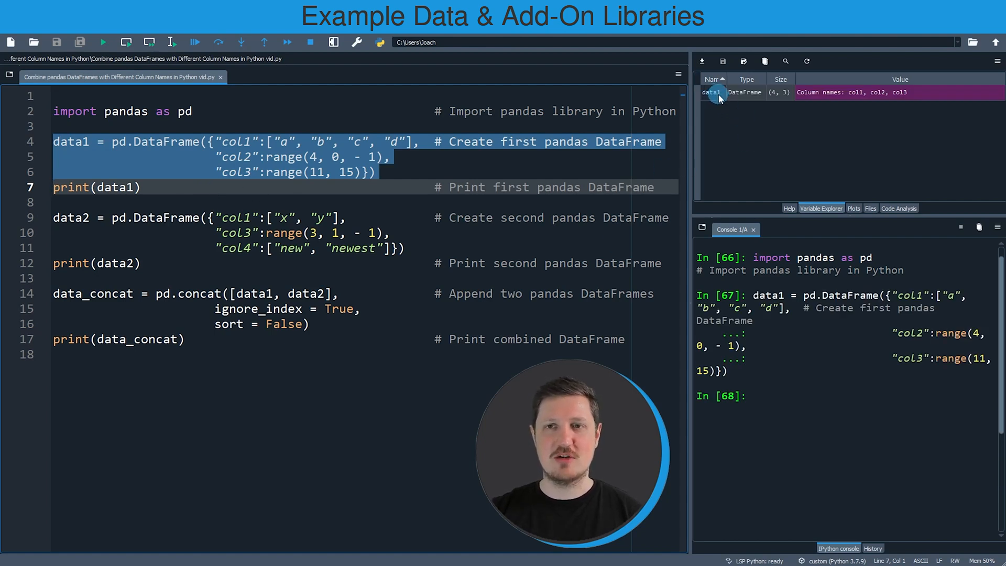
- Run print(data1) and the data2 block so both tables with col1, col3, col4 appear in the console
click(19, 188)
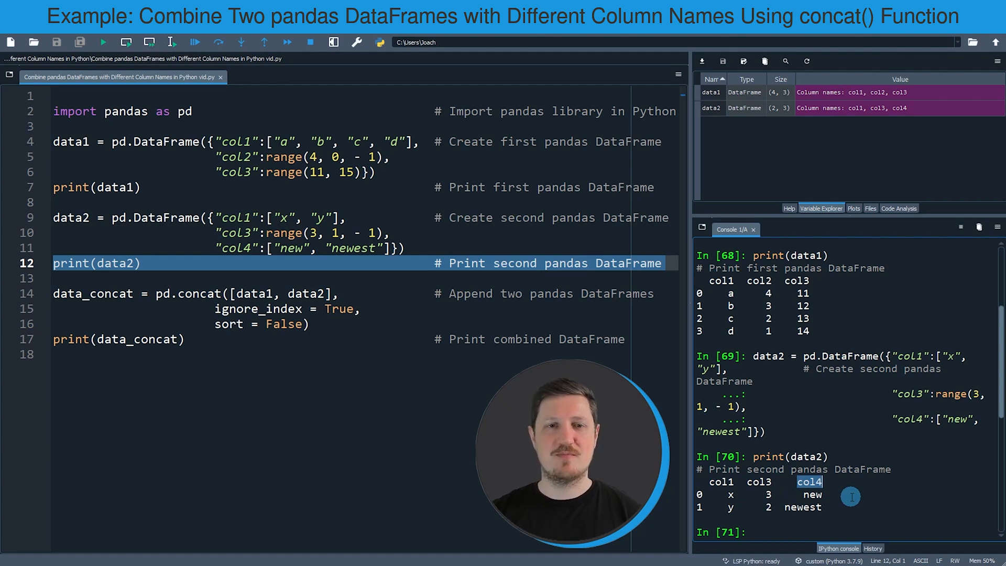
mouse_move(314, 426)
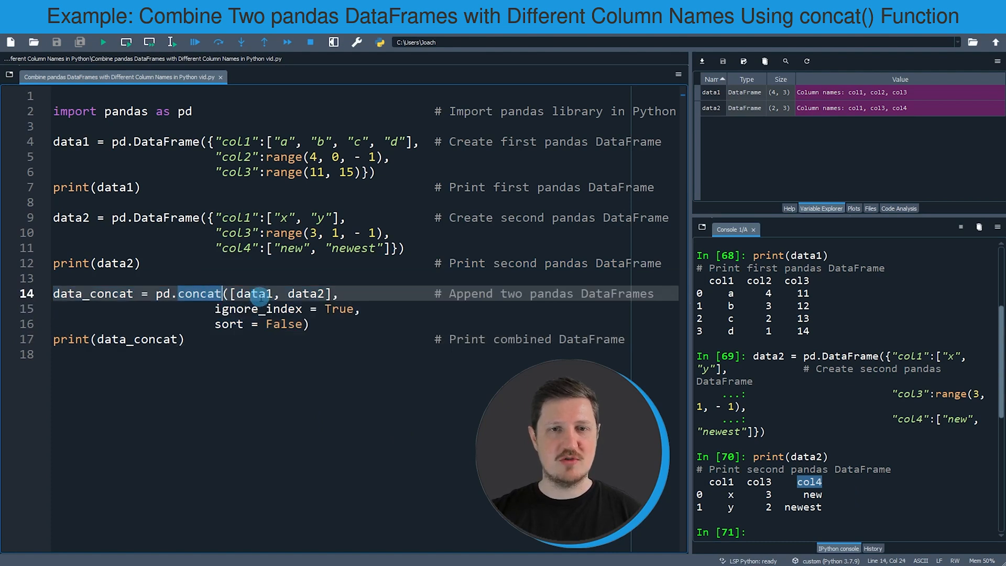
- Highlight data1 and the ignore_index argument inside the pd.concat call while reviewing it
double_click(305, 293)
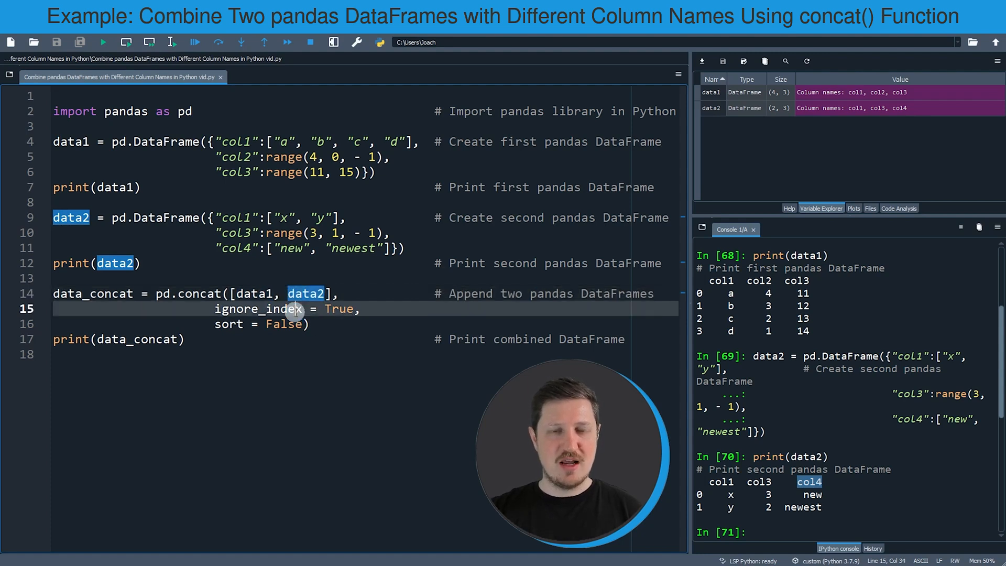
double_click(258, 309)
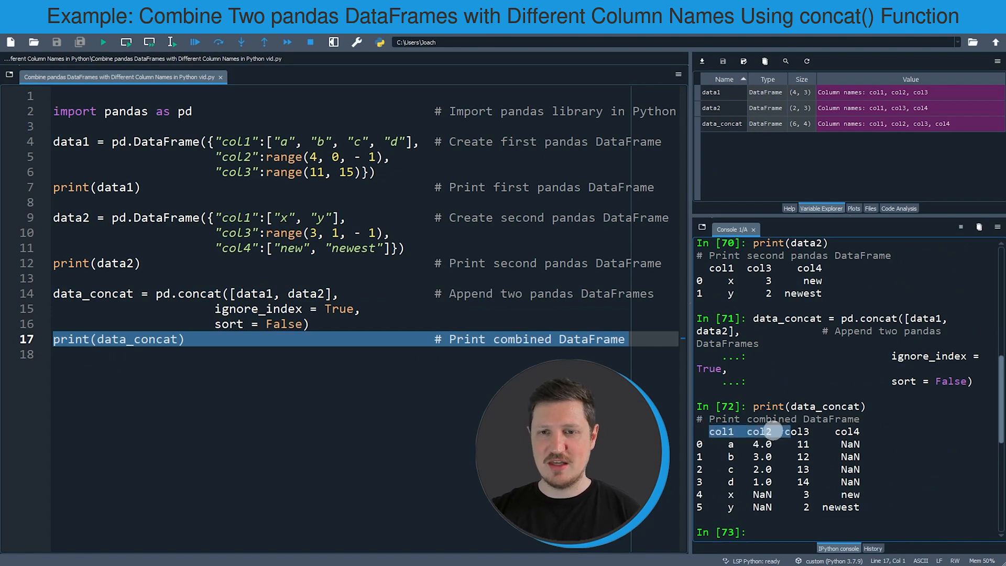
drag(709, 430, 861, 511)
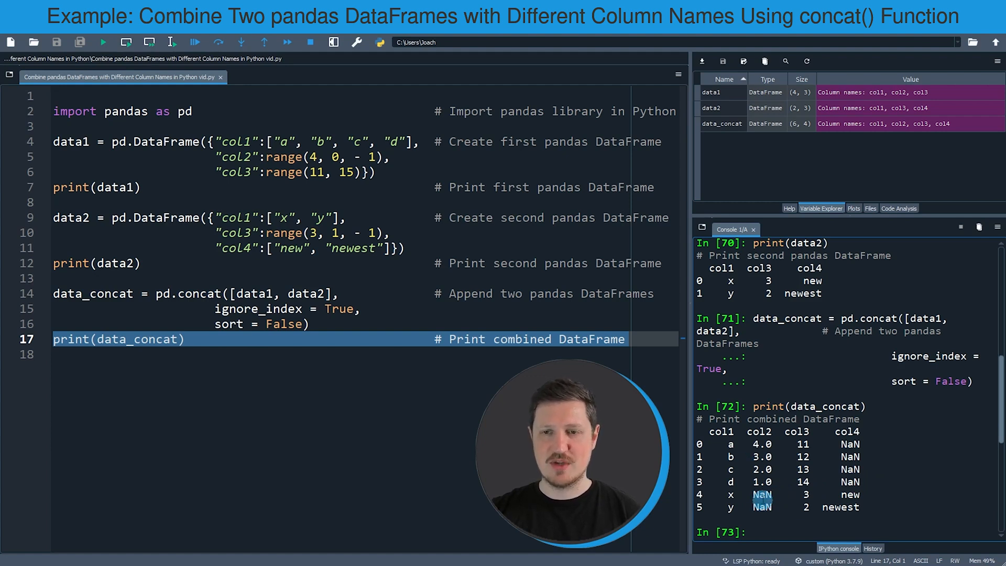
double_click(760, 431)
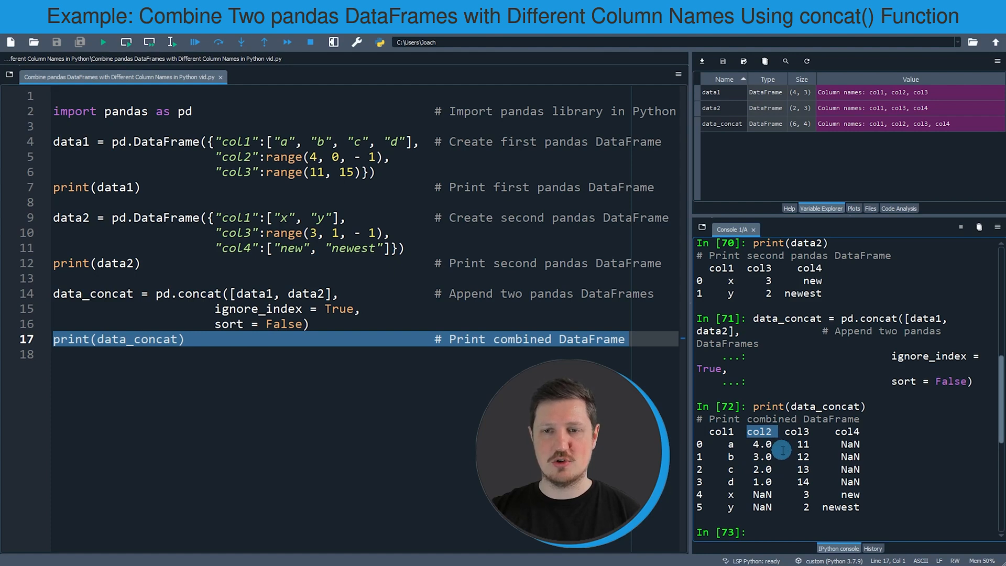
mouse_move(793, 507)
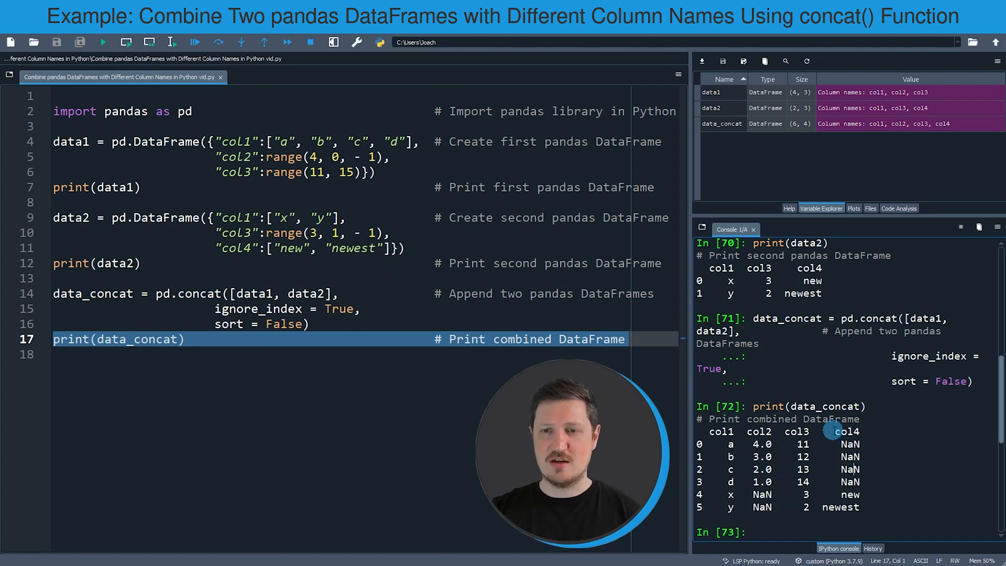
double_click(847, 431)
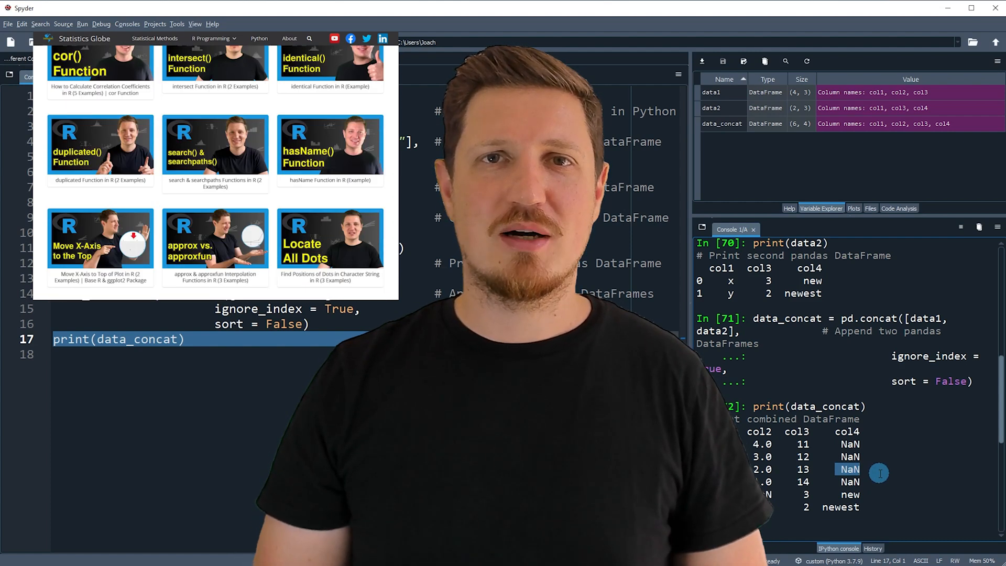
click(212, 39)
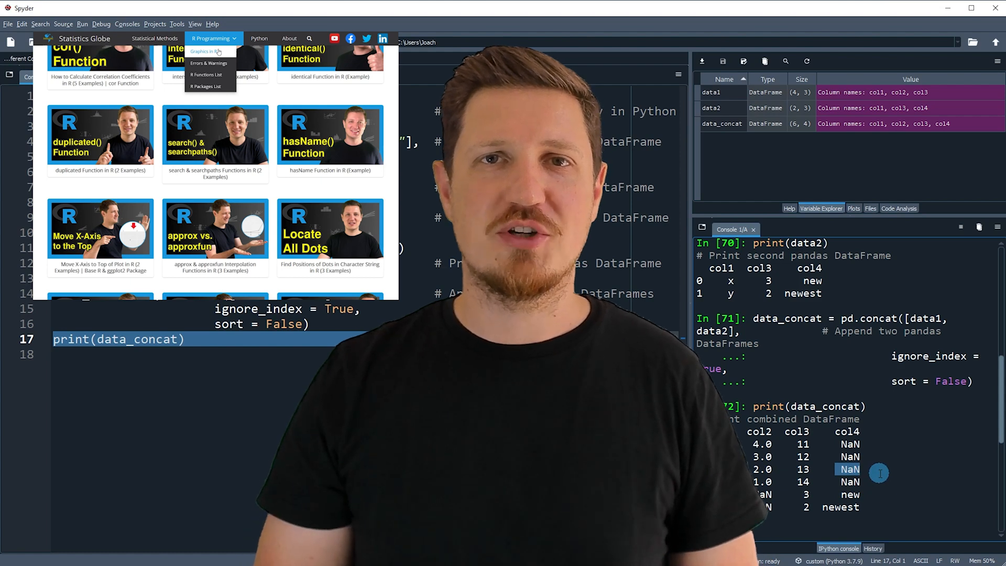
click(203, 51)
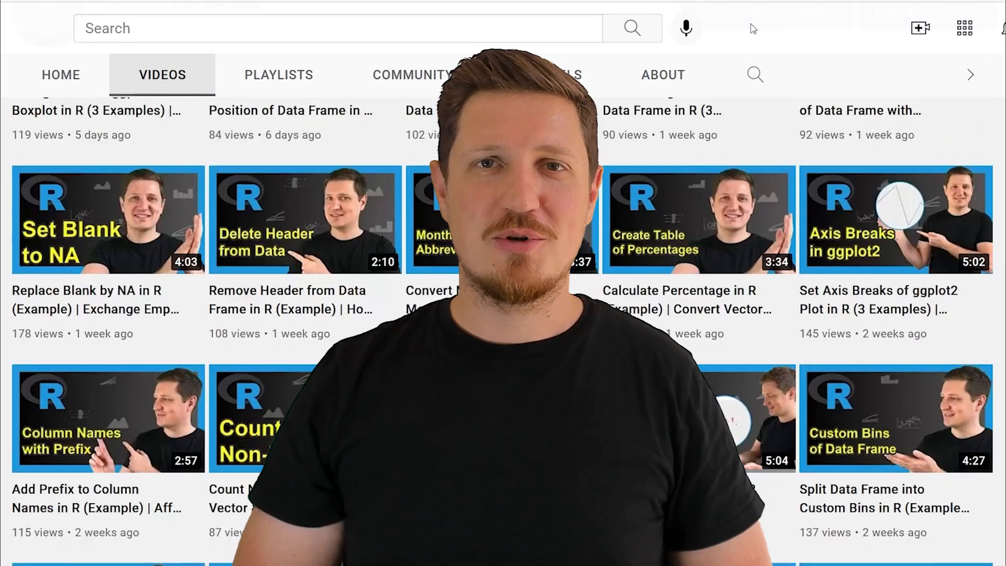
scroll(down, 3)
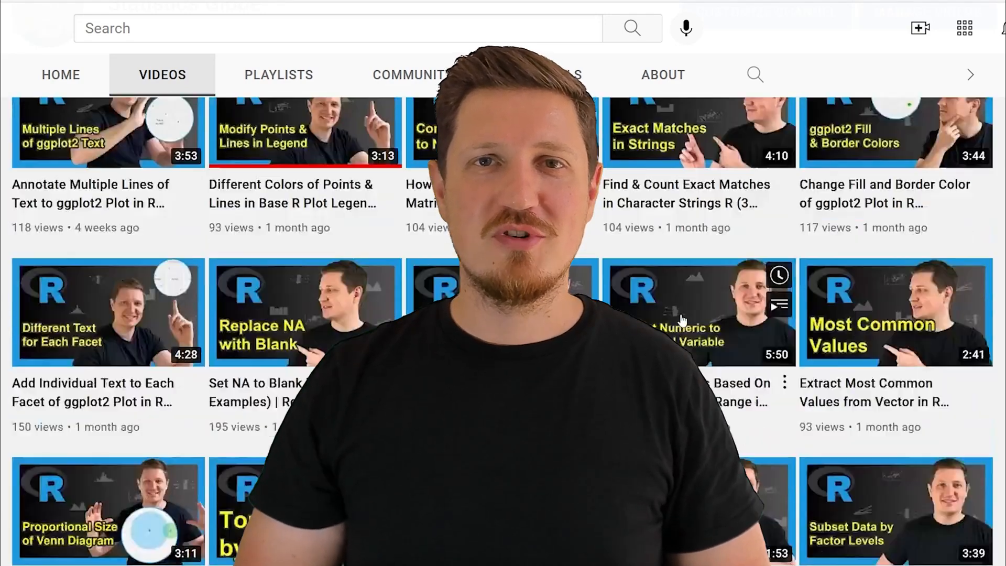
scroll(down, 3)
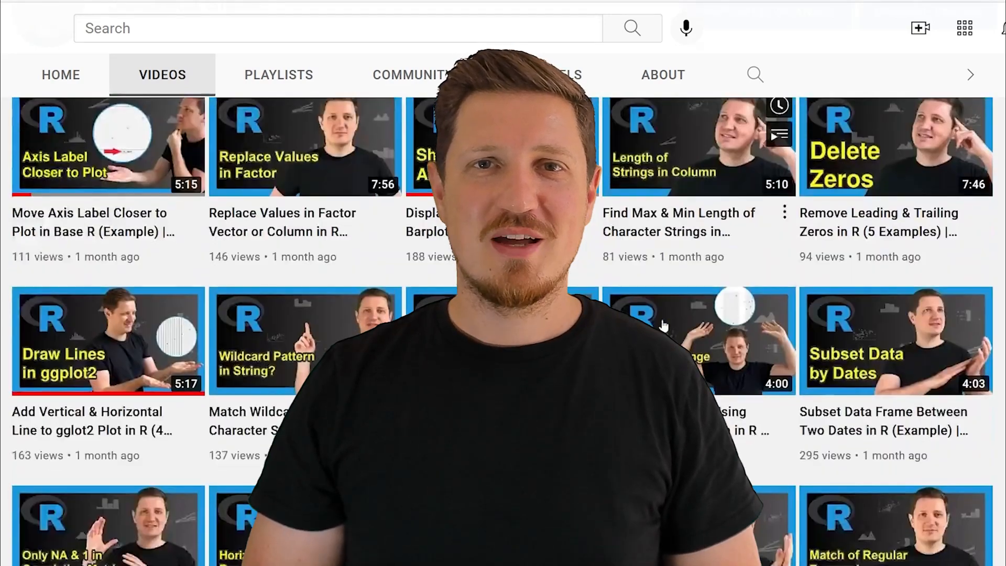
scroll(down, 3)
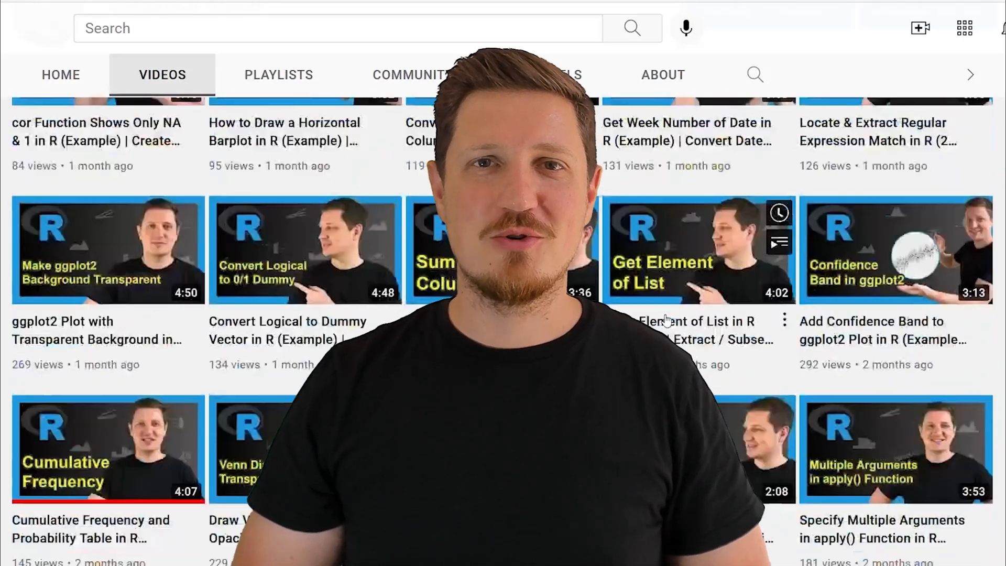